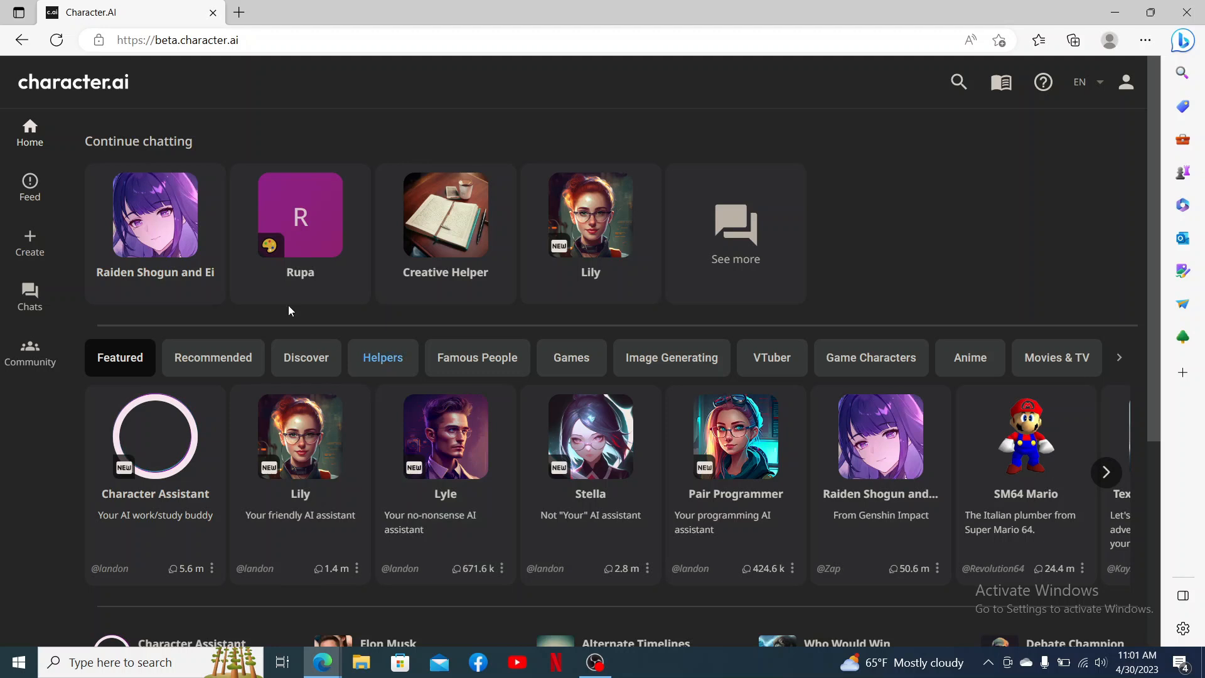
Open the Chats page from the left sidebar.
{"action": "left_click", "coordinate": [30, 298]}
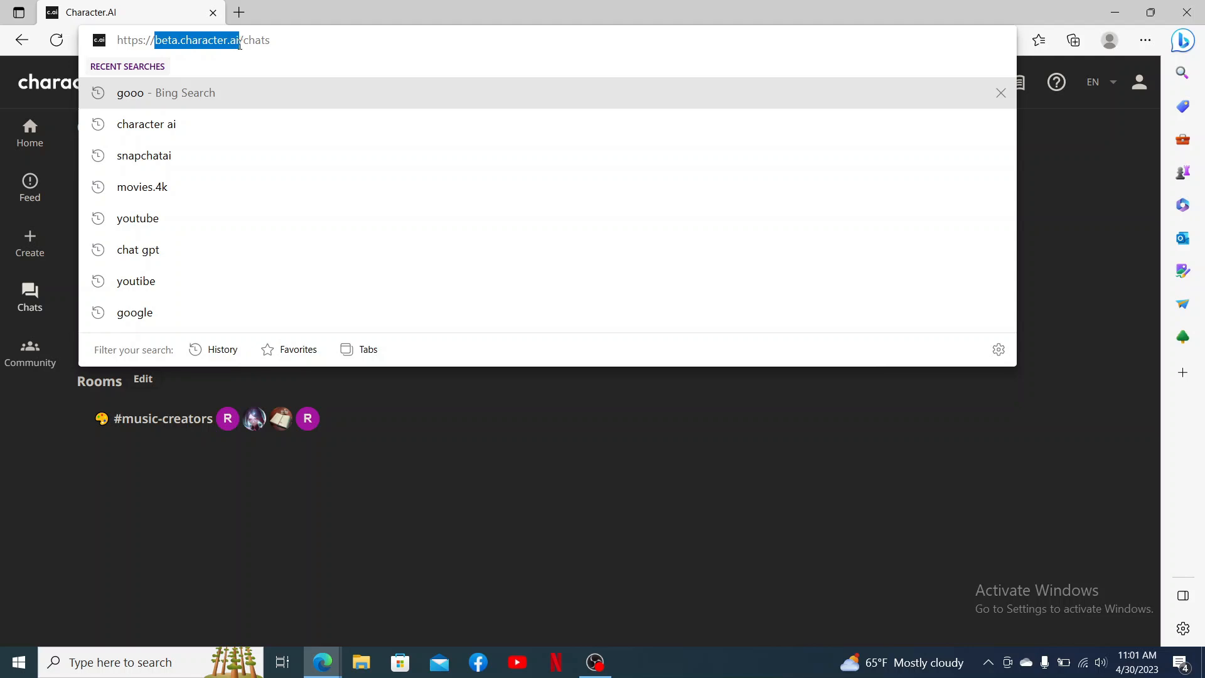
Dismiss the address bar suggestions so the Chats page shows fully.
{"action": "key", "text": "Return"}
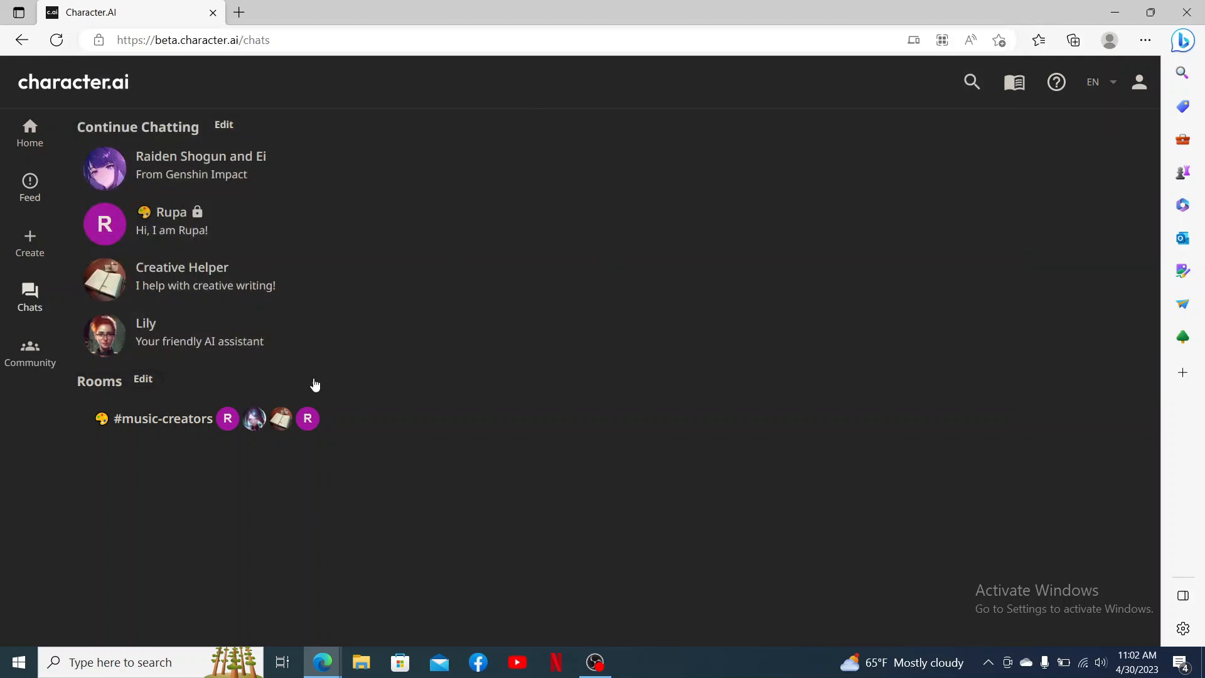
{"action": "mouse_move", "coordinate": [782, 555]}
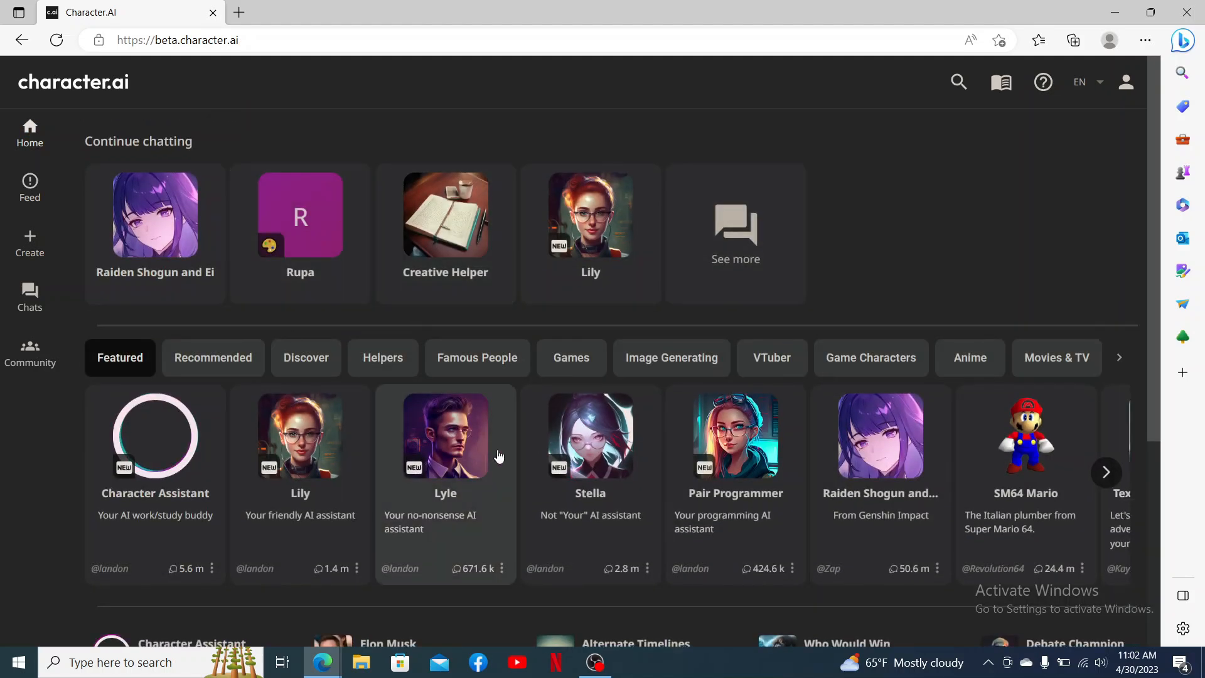
{"action": "mouse_move", "coordinate": [359, 275]}
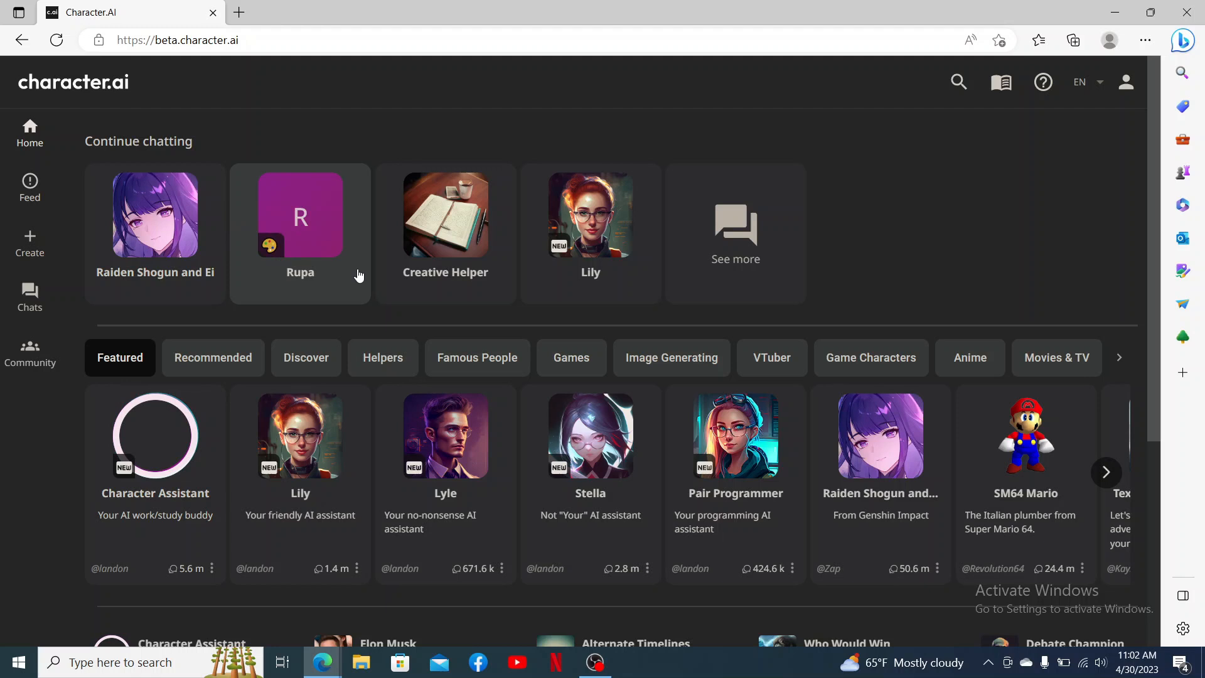
Open the Rupa chat and use Remove Messages to delete everything after 'Hi, I am Rupa!'.
{"action": "left_click", "coordinate": [300, 215]}
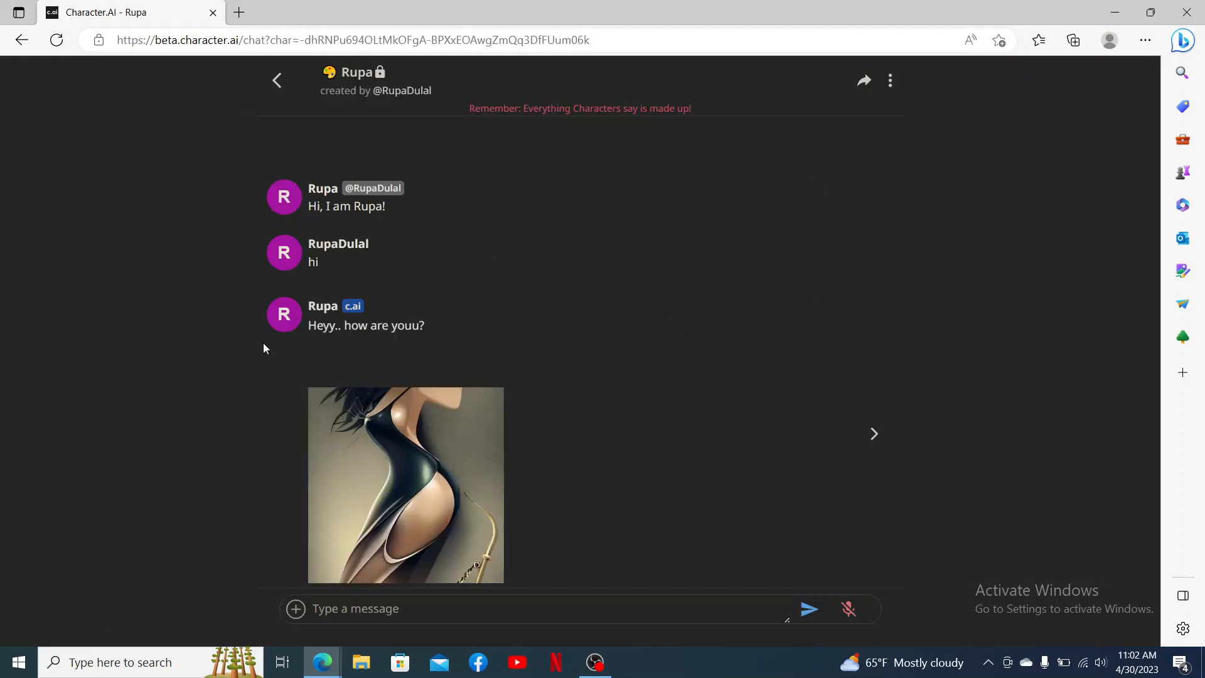
{"action": "mouse_move", "coordinate": [798, 205]}
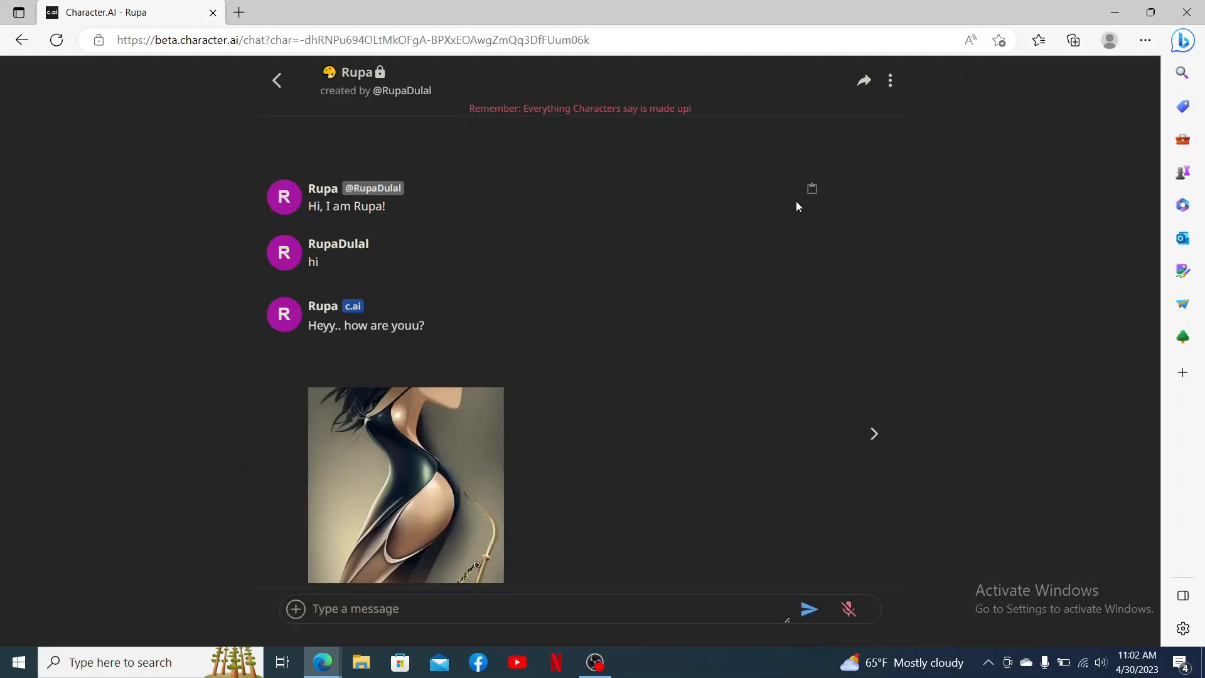
{"action": "left_click", "coordinate": [890, 80]}
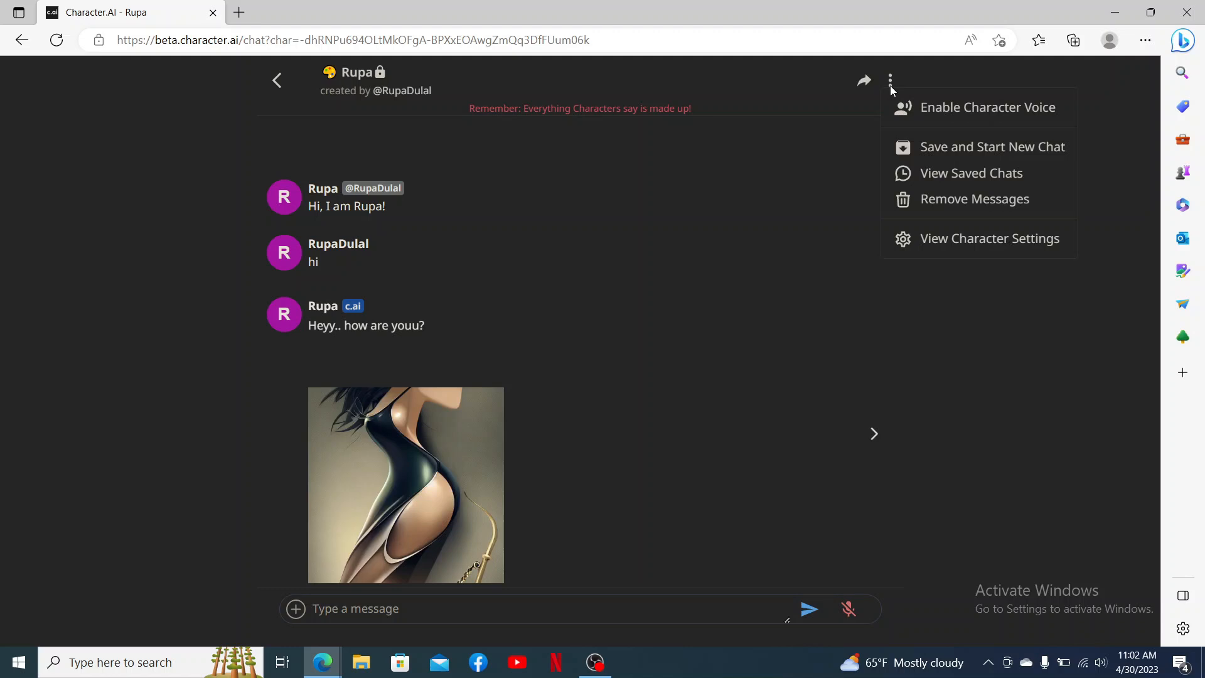
{"action": "mouse_move", "coordinate": [974, 198]}
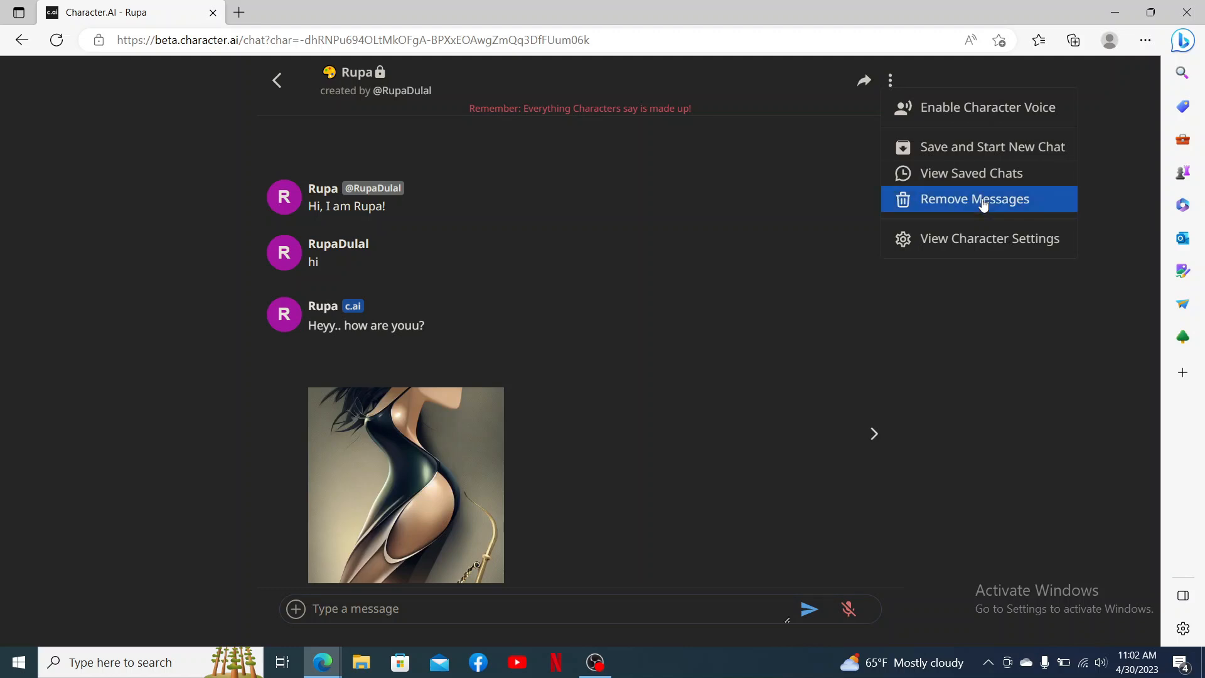
{"action": "left_click", "coordinate": [974, 199]}
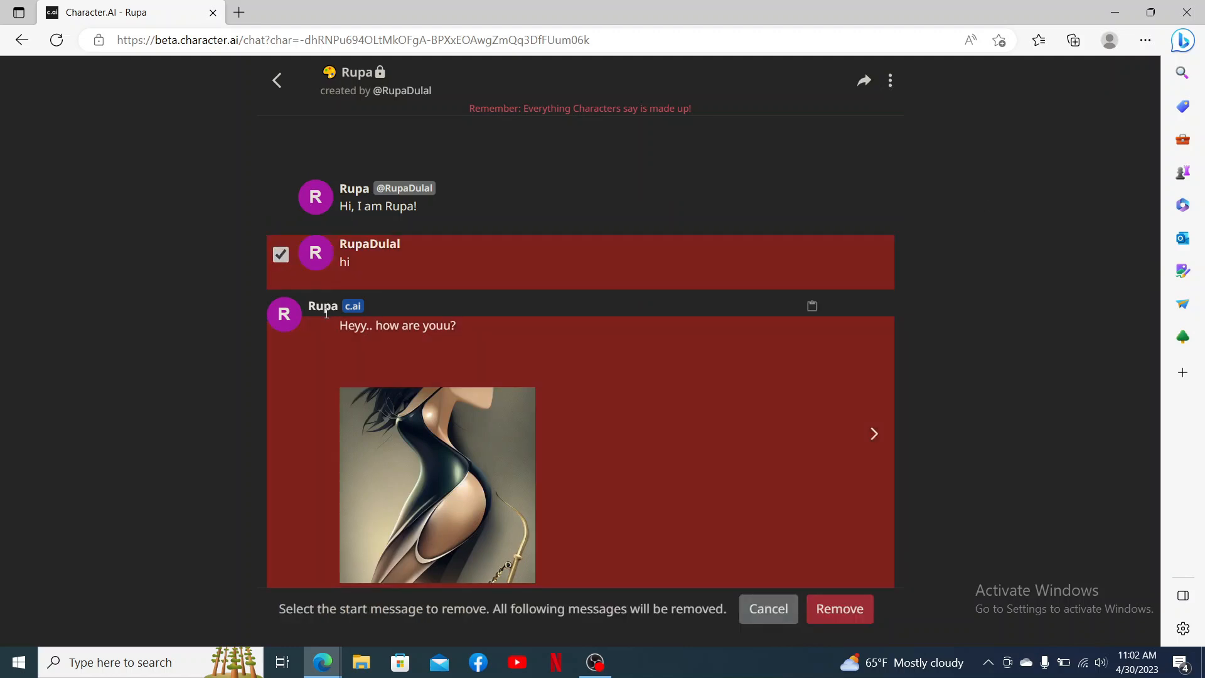
{"action": "mouse_move", "coordinate": [839, 609]}
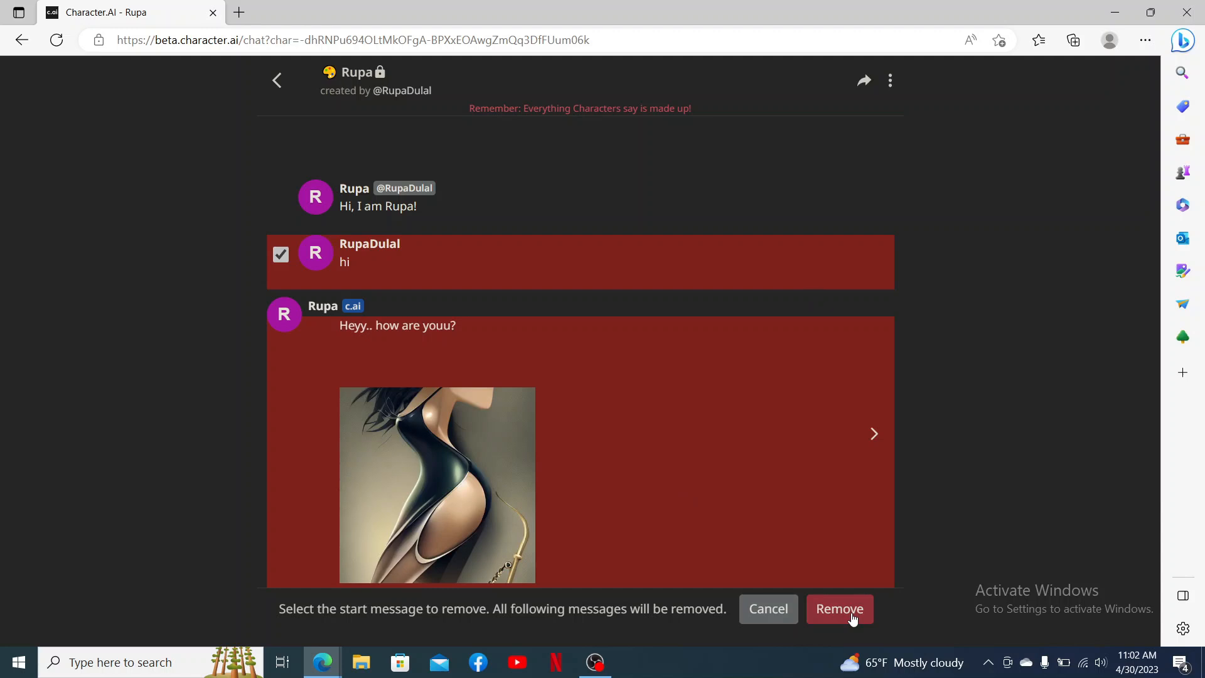
{"action": "left_click", "coordinate": [838, 609]}
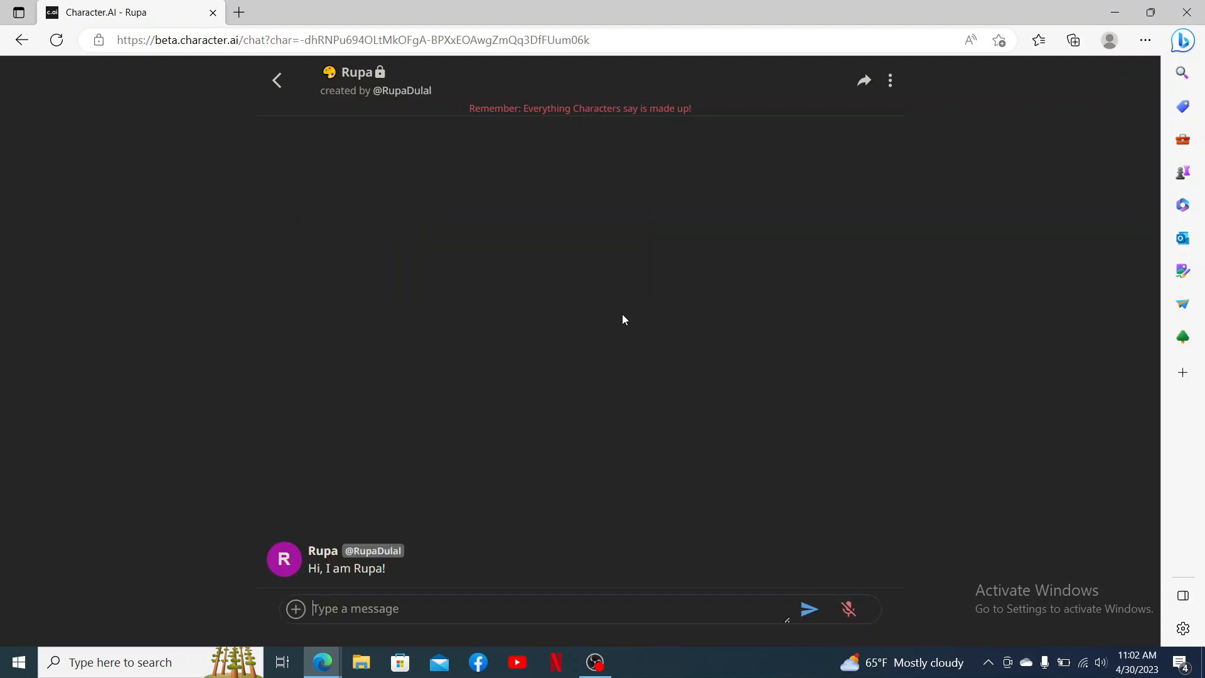
{"action": "mouse_move", "coordinate": [705, 389]}
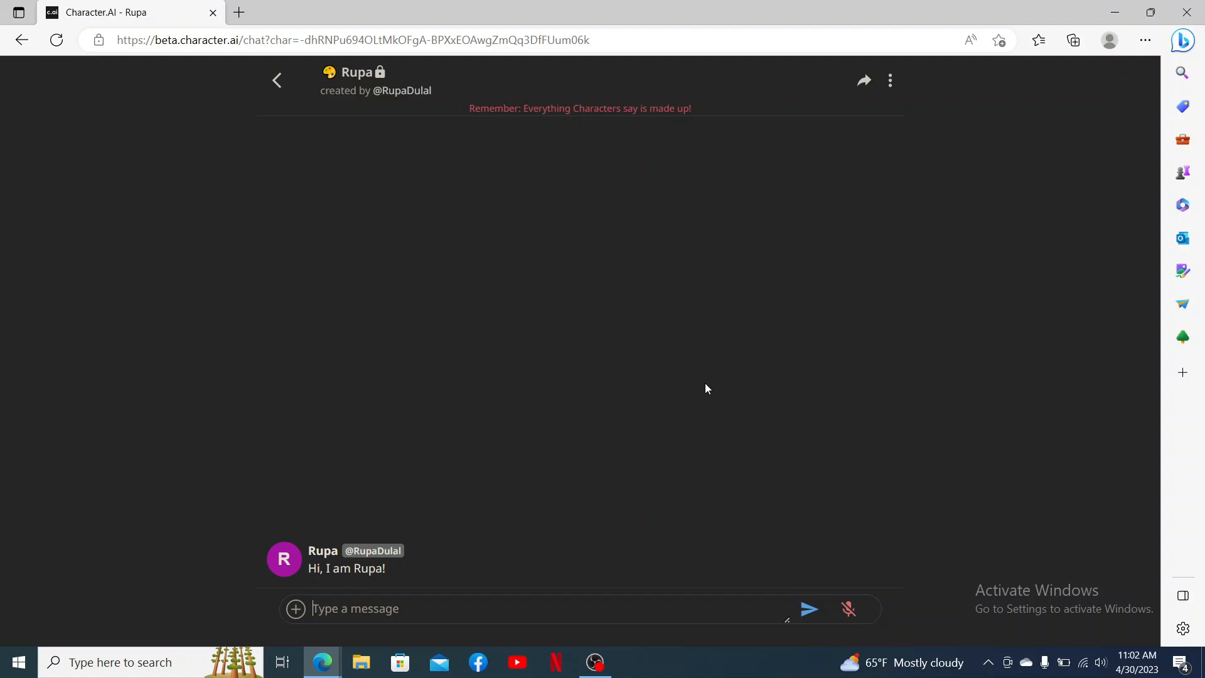